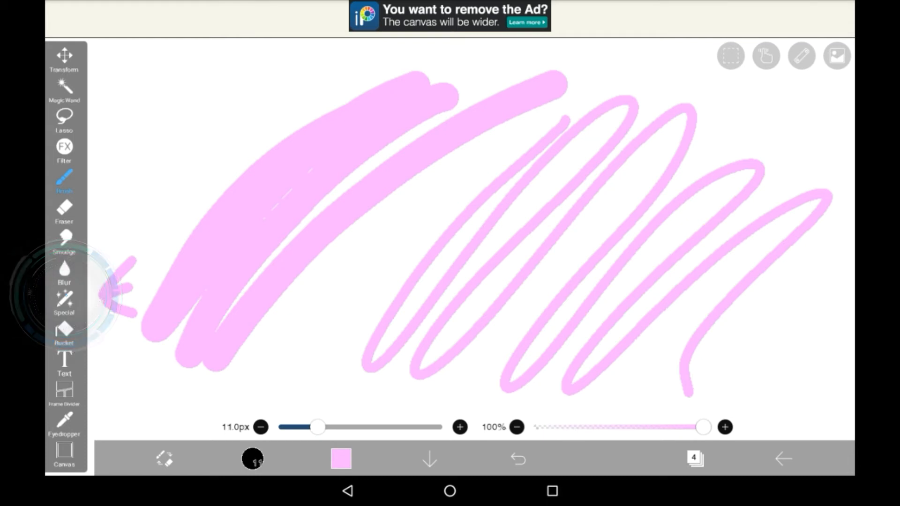
Select the Liquify Pen and cycle through three of its distortion modes.
{"action": "left_click", "coordinate": [64, 302]}
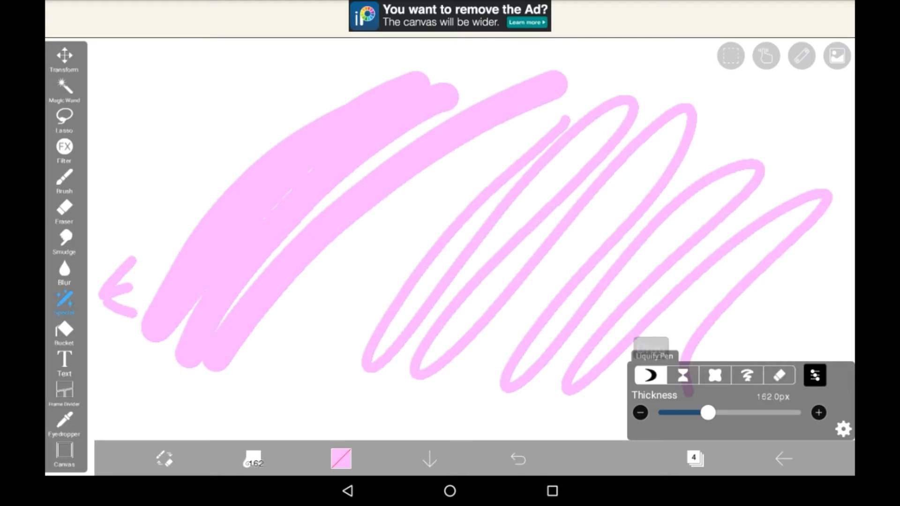
{"action": "left_click", "coordinate": [714, 375]}
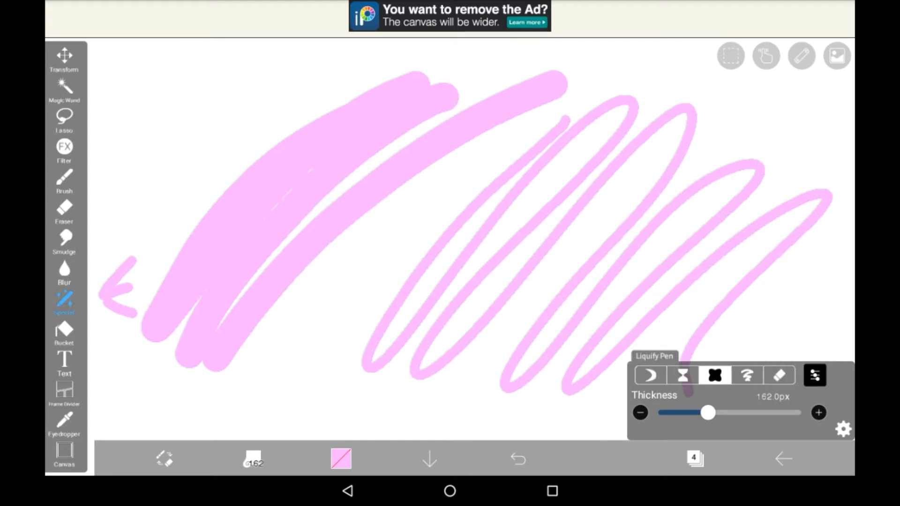
{"action": "left_click", "coordinate": [778, 376]}
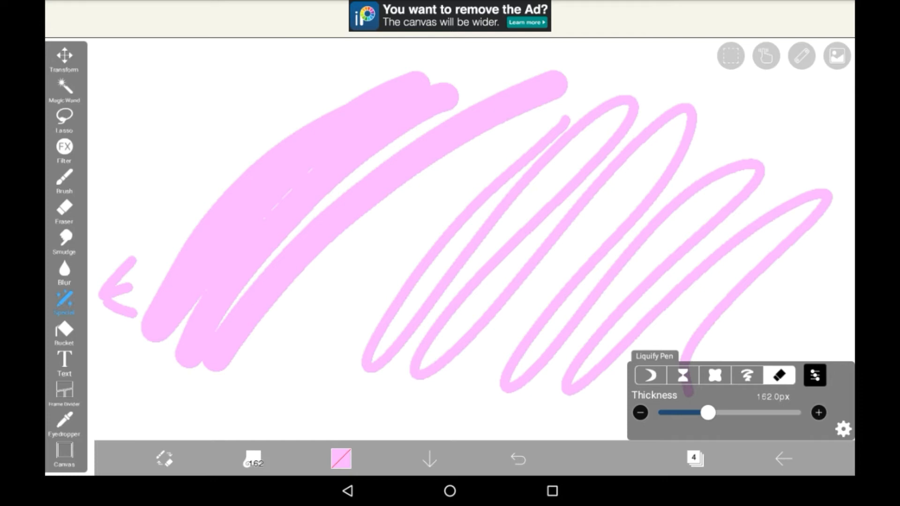
{"action": "left_click", "coordinate": [649, 375]}
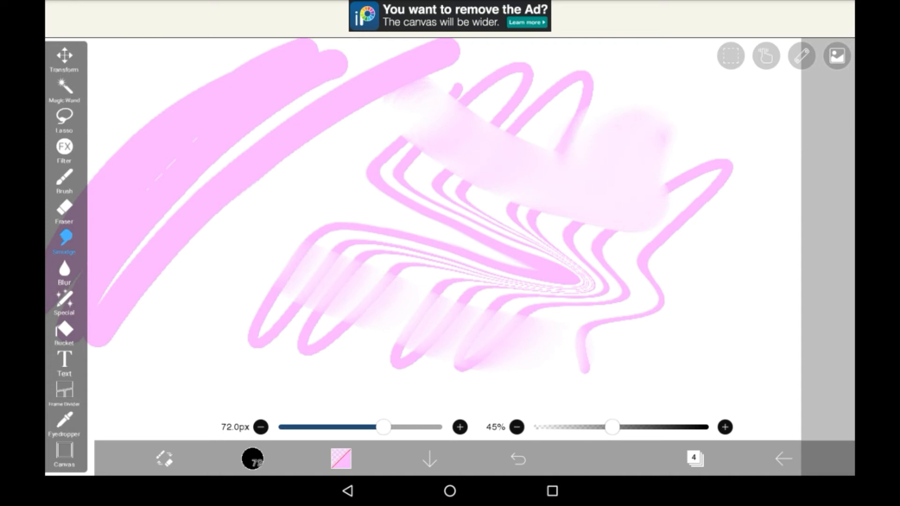
Reselect the Liquify Pen from the Special tool, now at 100px thickness.
{"action": "left_click", "coordinate": [64, 301]}
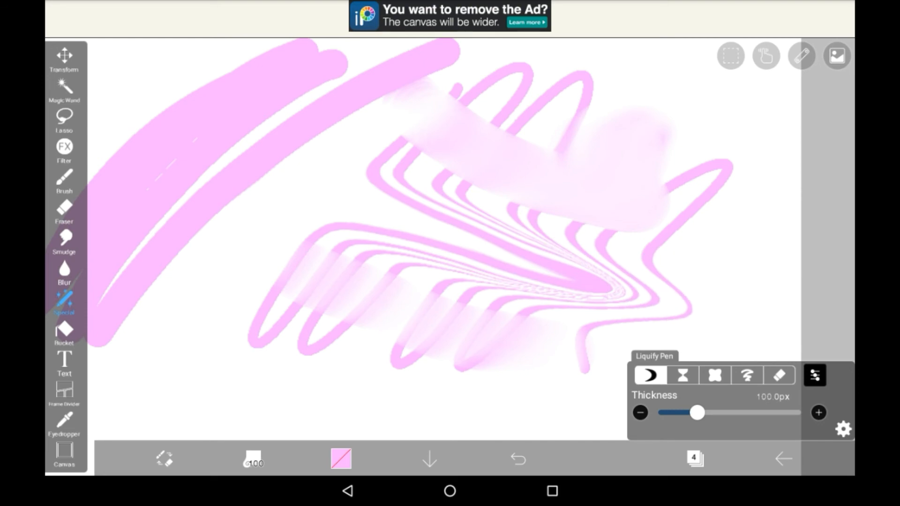
{"action": "left_click", "coordinate": [779, 374]}
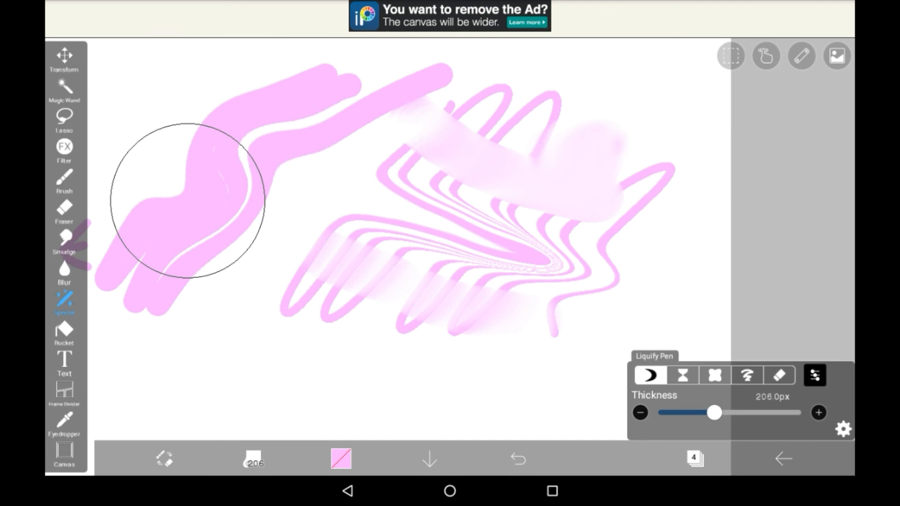
Drag the thick left pink stroke into an S-bend, hook and wide spiral loop.
{"action": "left_click_drag", "start_coordinate": [183, 195], "coordinate": [253, 120]}
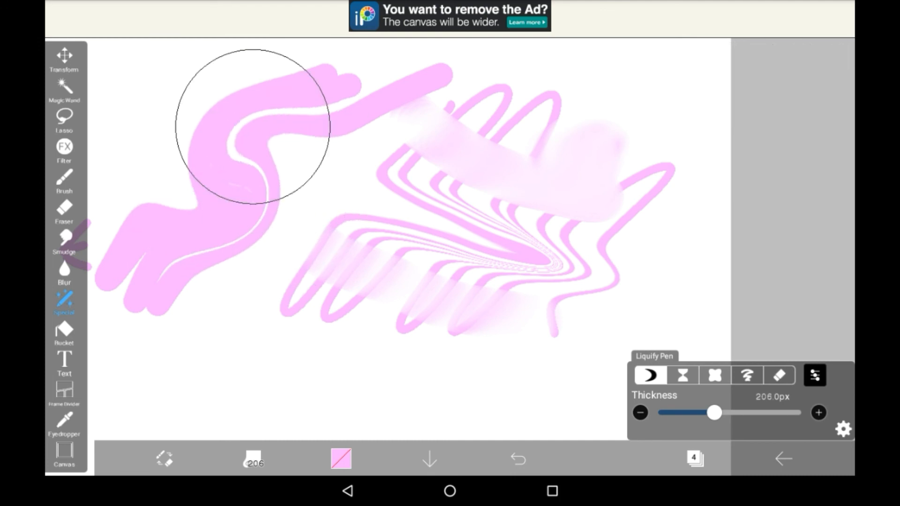
{"action": "left_click_drag", "start_coordinate": [252, 132], "coordinate": [178, 114]}
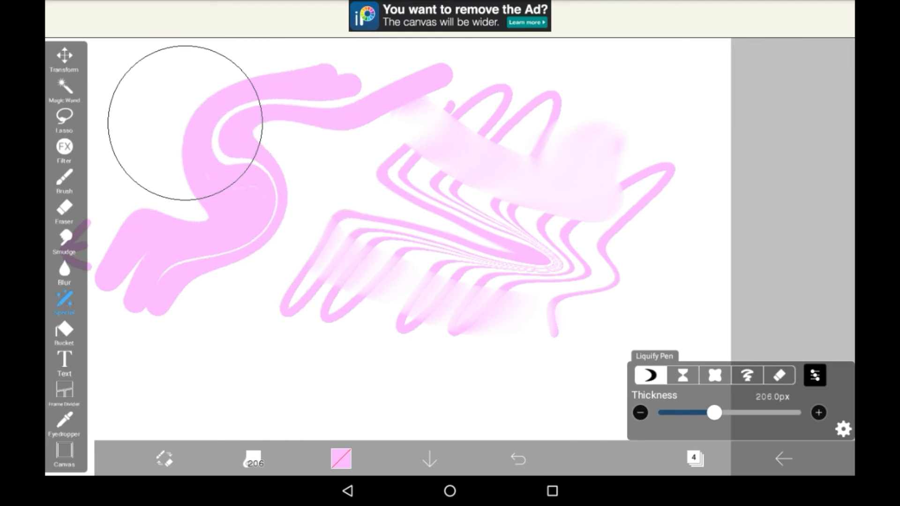
{"action": "left_click_drag", "start_coordinate": [181, 121], "coordinate": [213, 95]}
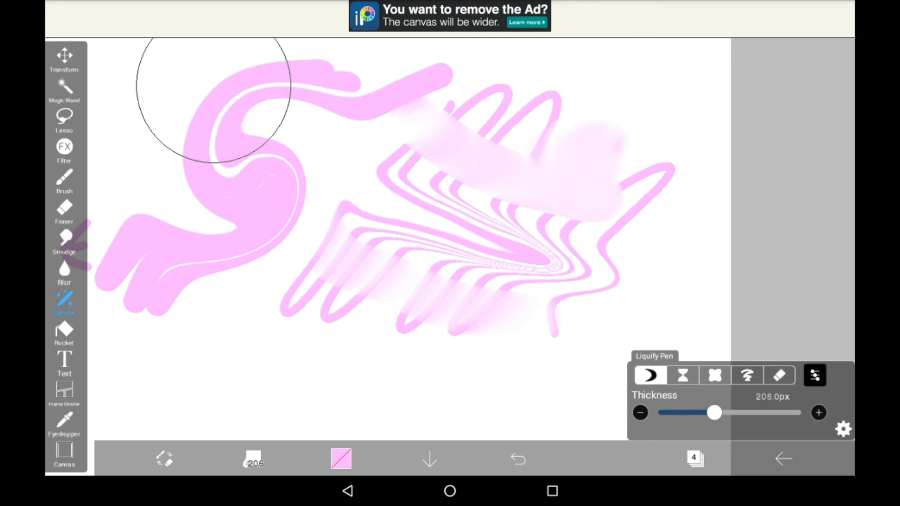
{"action": "left_click_drag", "start_coordinate": [213, 101], "coordinate": [218, 215]}
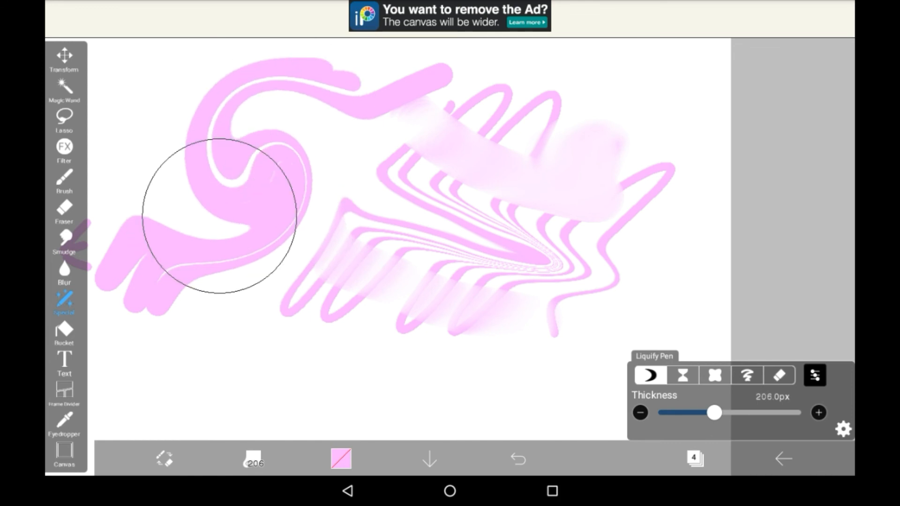
{"action": "left_click_drag", "start_coordinate": [220, 215], "coordinate": [301, 178]}
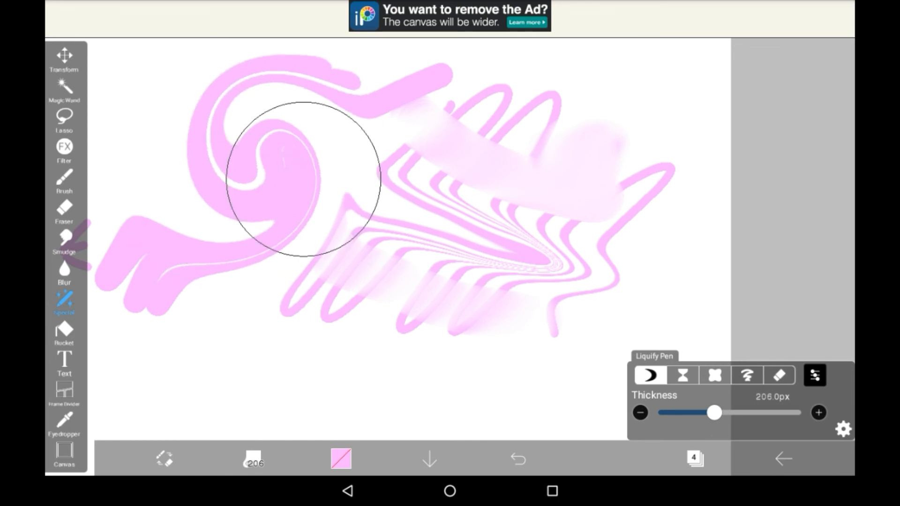
{"action": "left_click_drag", "start_coordinate": [298, 178], "coordinate": [287, 98]}
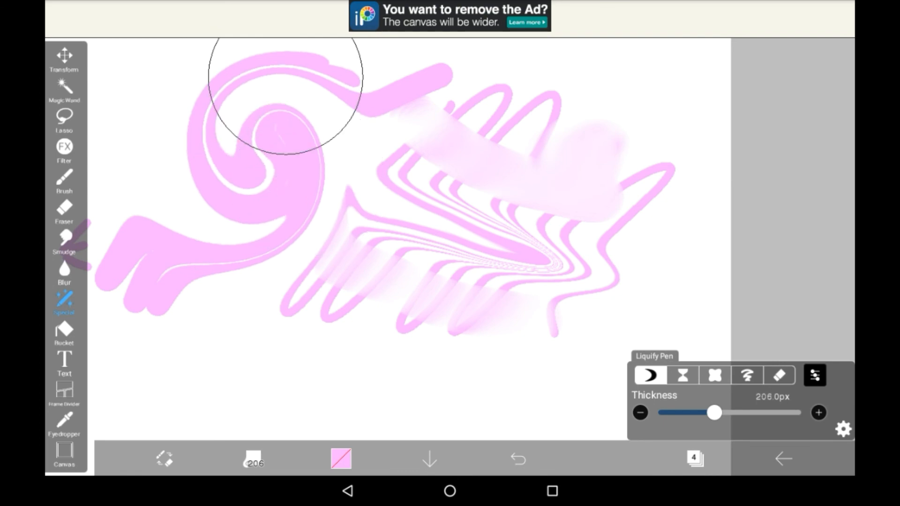